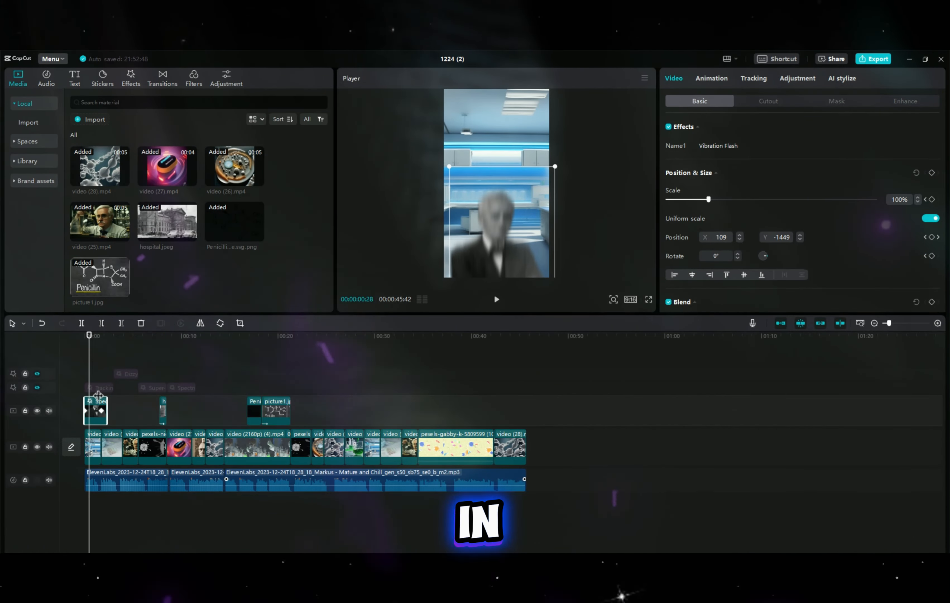
- Keyframe the Fleming photo's position so it slides upward into the frame
right_click(96, 409)
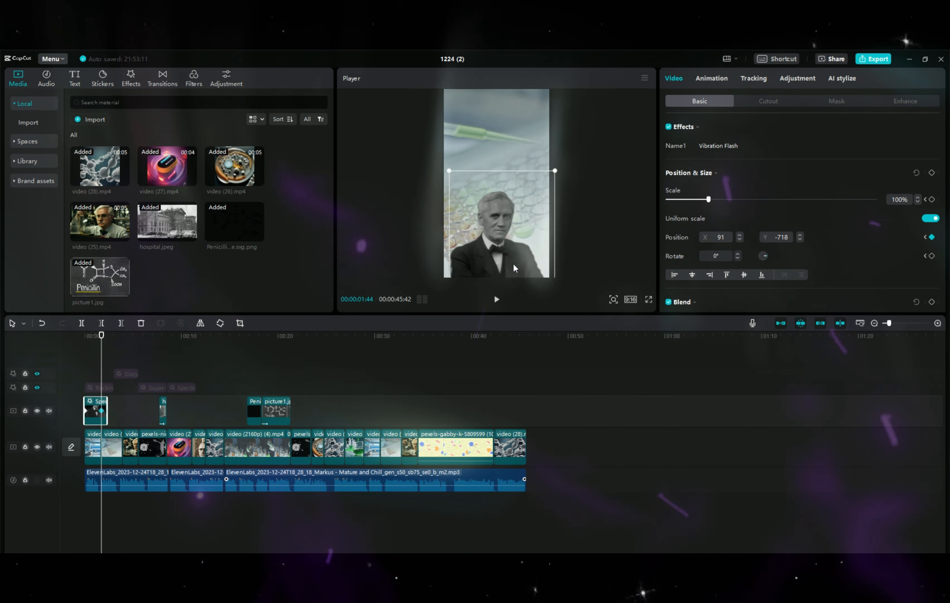
drag(512, 268, 506, 258)
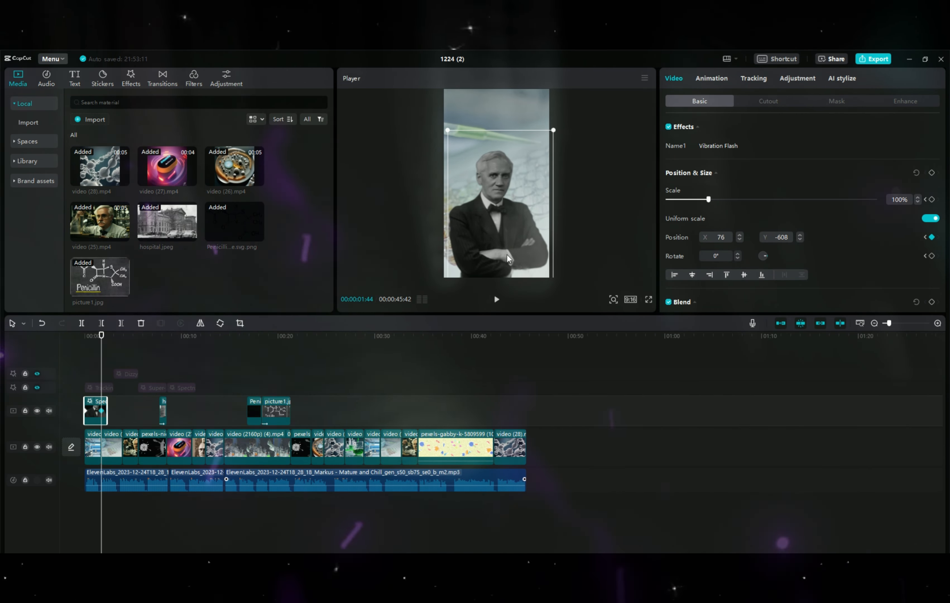
right_click(94, 410)
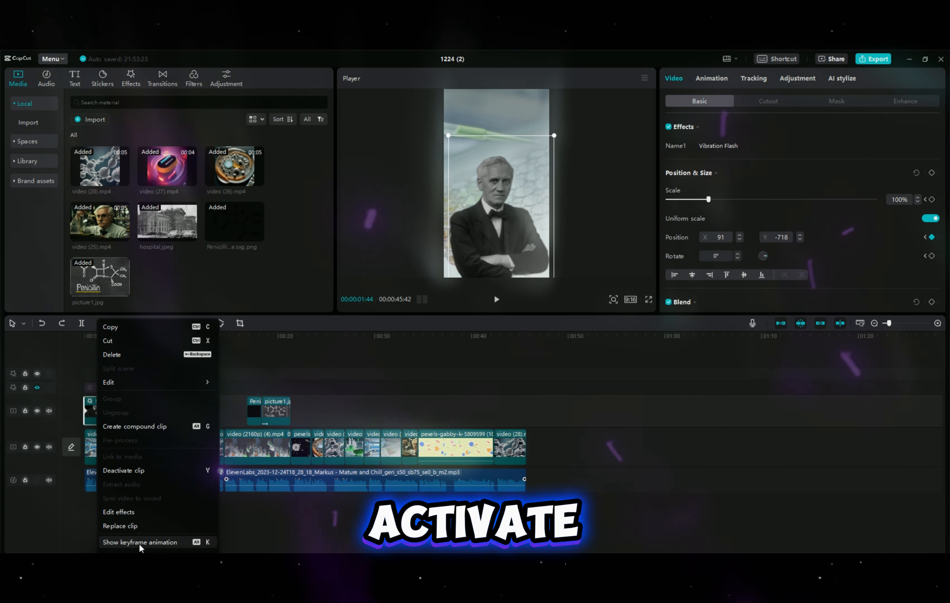
- Show the photo's keyframe animation and ease its Position y curve
click(140, 542)
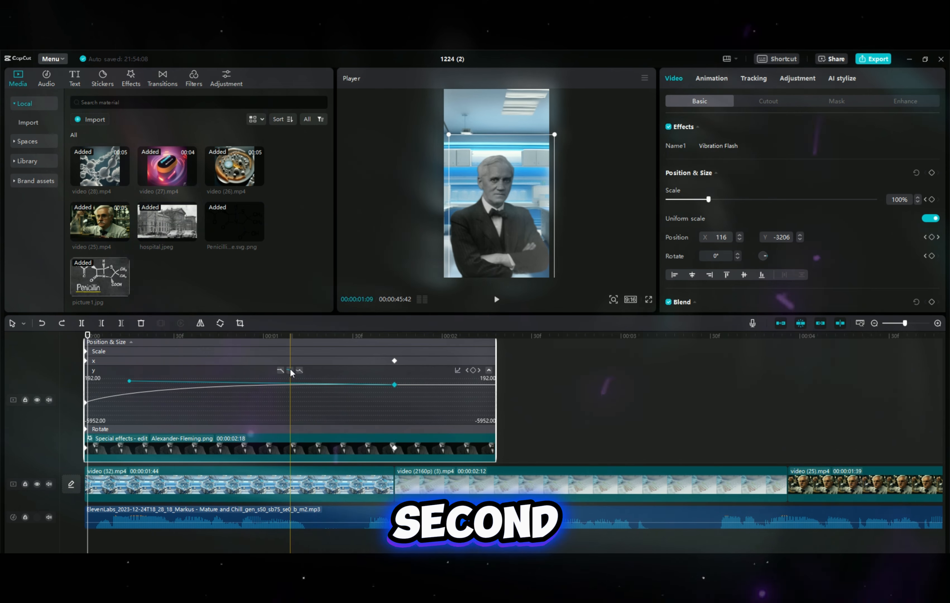
click(129, 381)
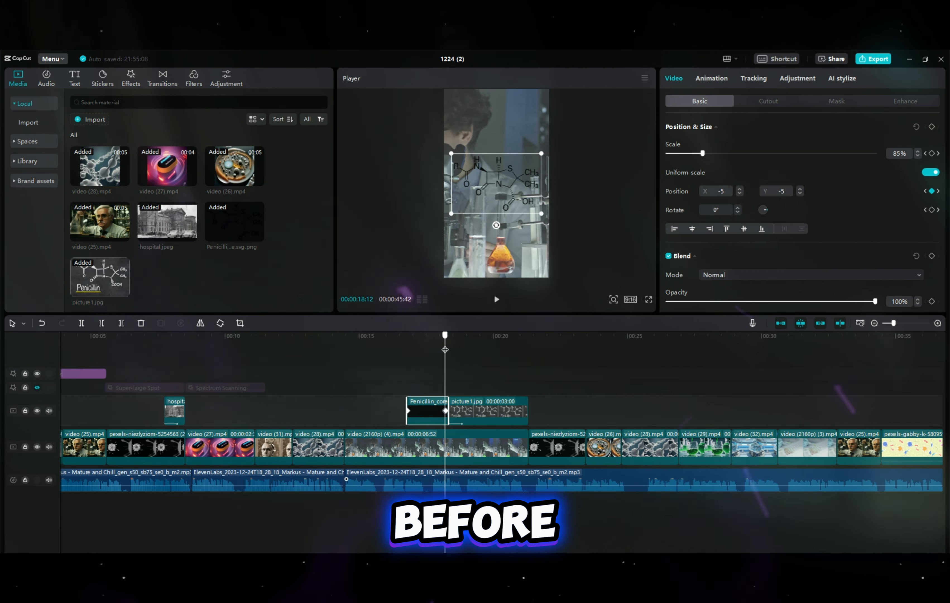
- Centre picture1.jpg over the lab footage at 81% scale, position 0,0
right_click(427, 409)
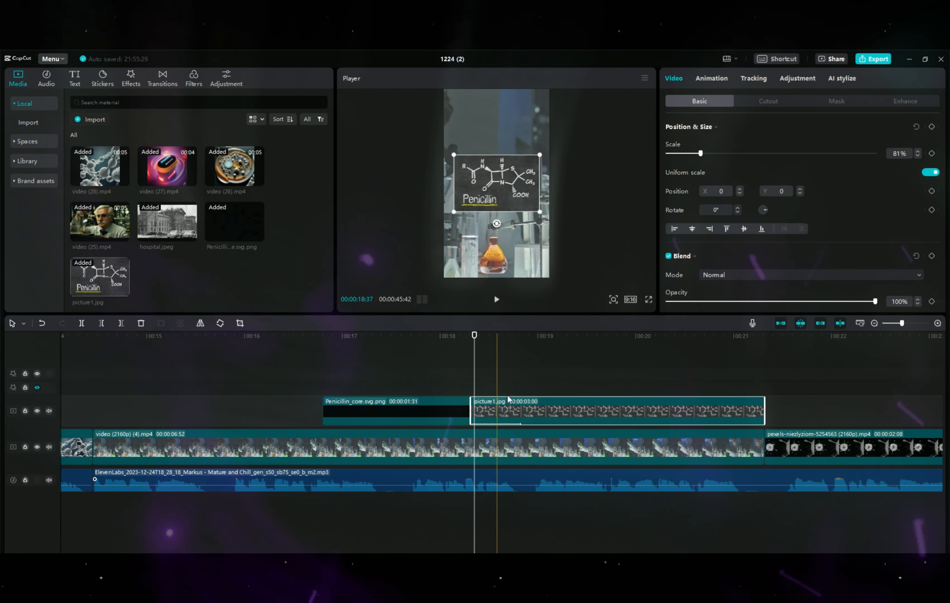
- Choose an In animation for the labelled penicillin diagram
click(711, 78)
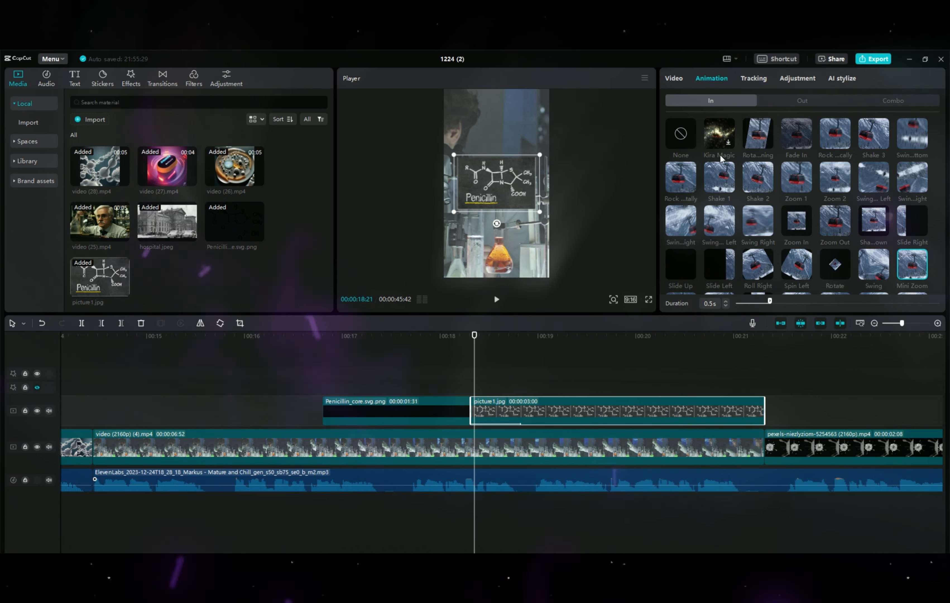
scroll(down, 3)
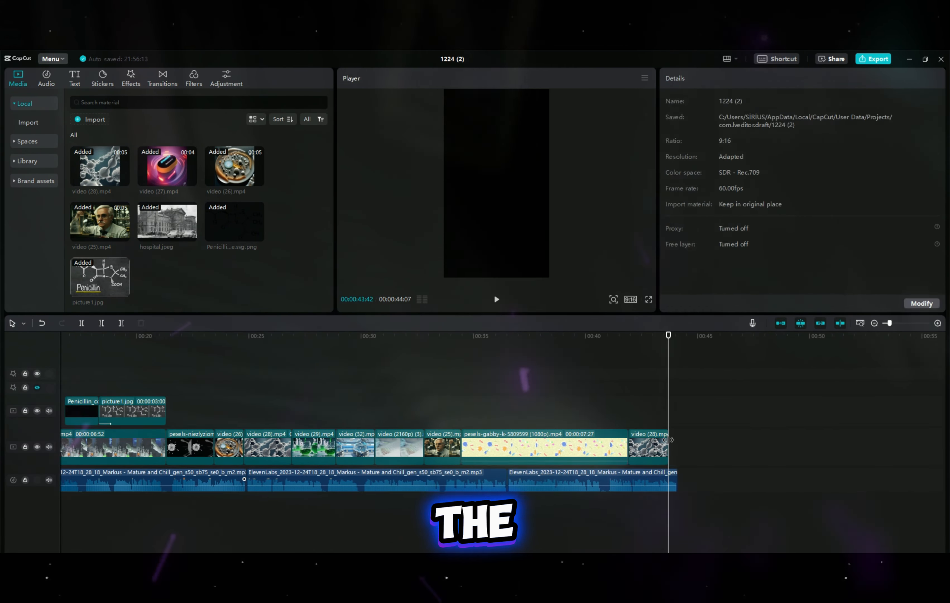
click(541, 447)
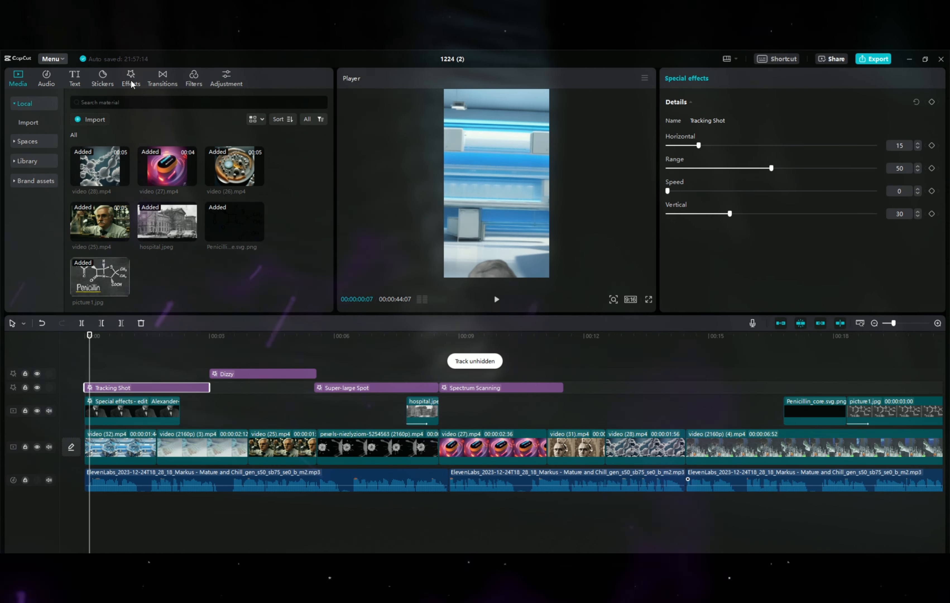
- Add the Vibration Flash video effect to the Alexander-Fleming.png clip
click(131, 77)
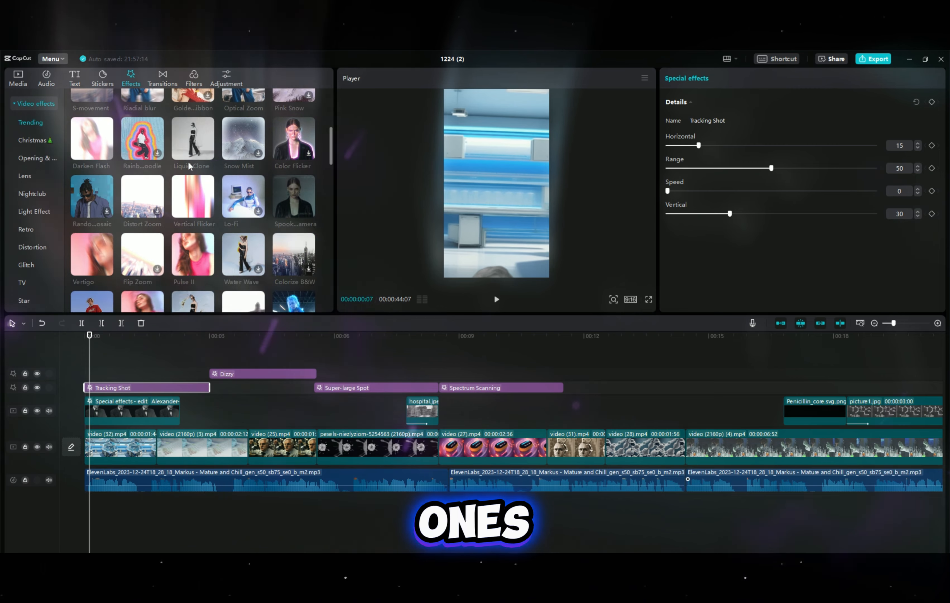
click(131, 410)
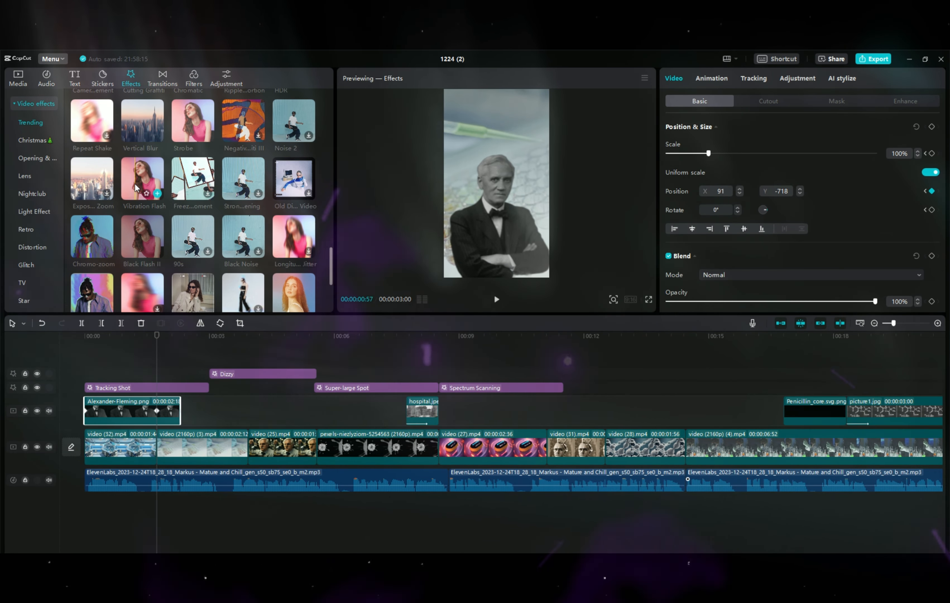
click(143, 178)
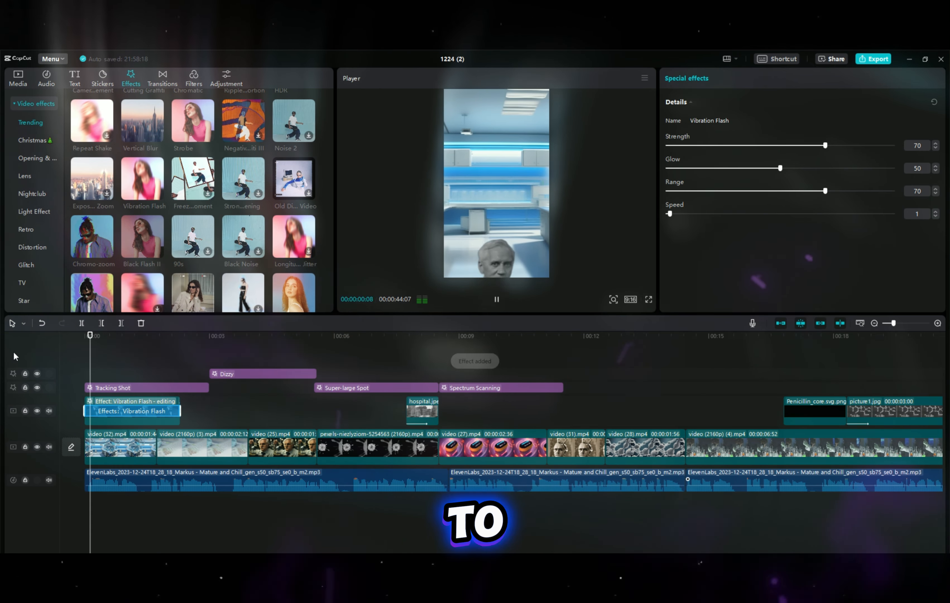
click(165, 335)
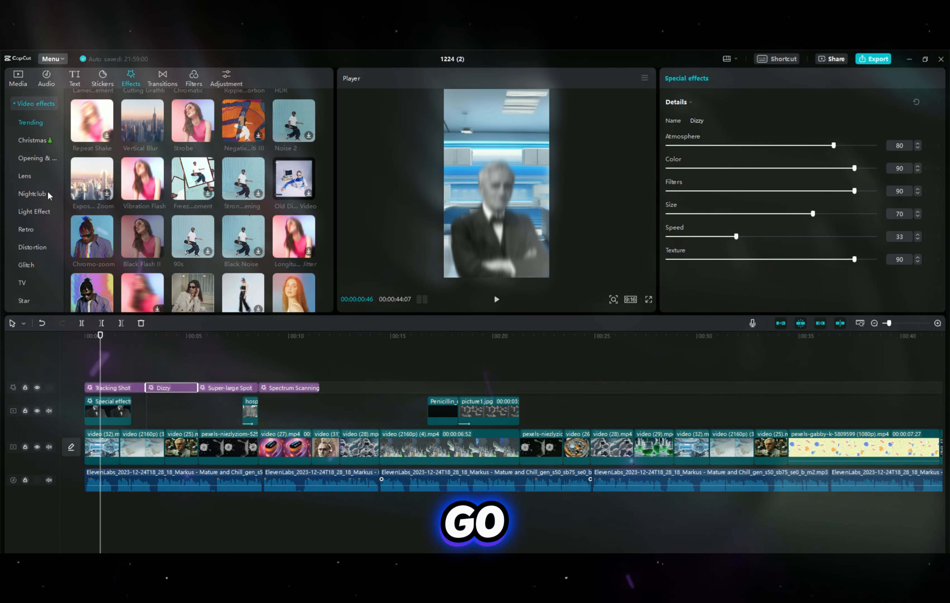
- Create auto captions from the narration and apply a bold text template to all
click(198, 248)
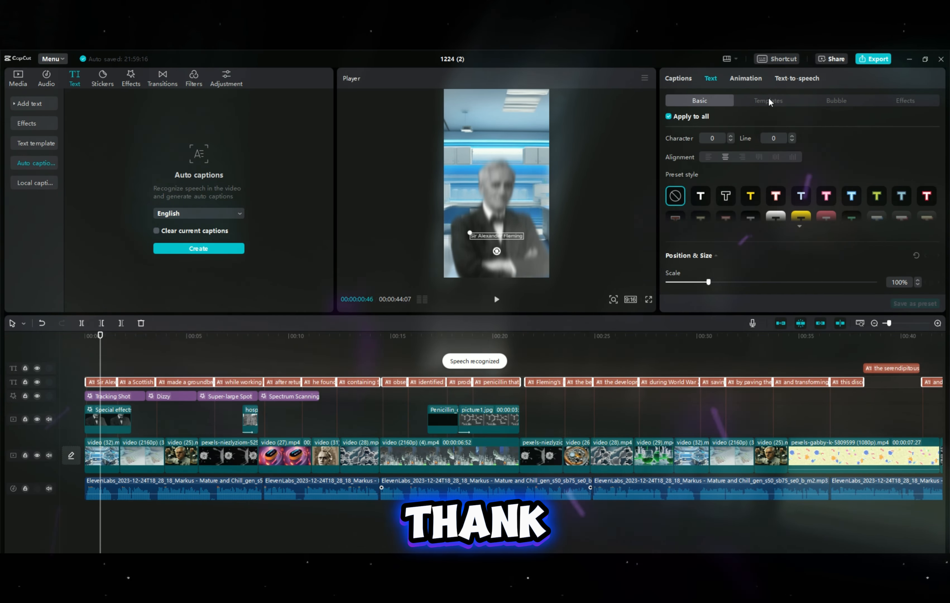
click(767, 100)
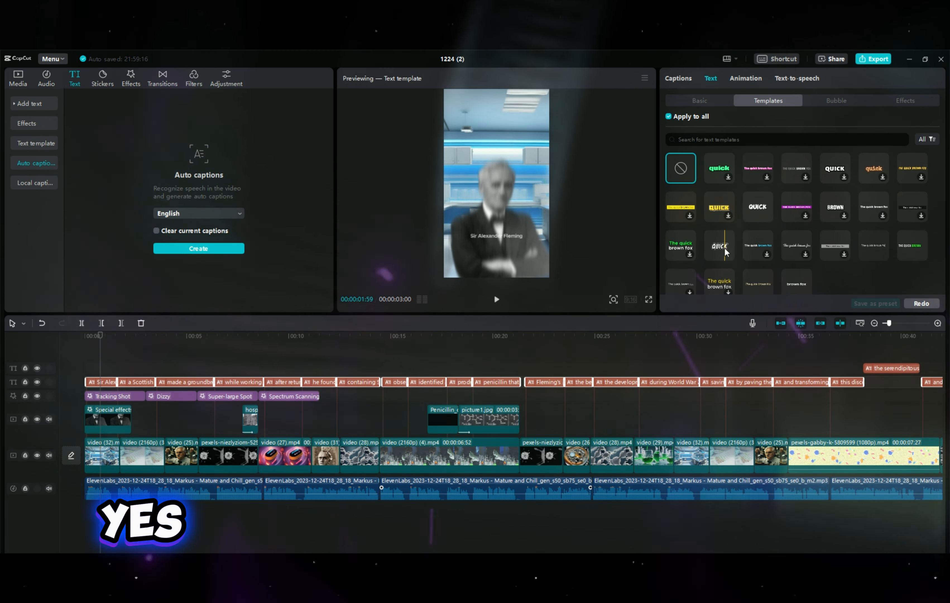
click(718, 245)
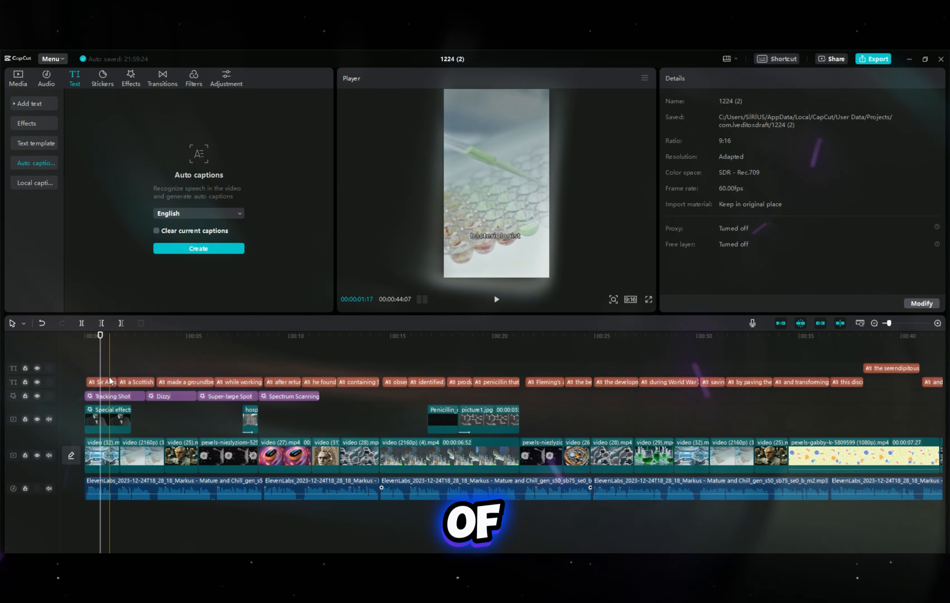
click(103, 382)
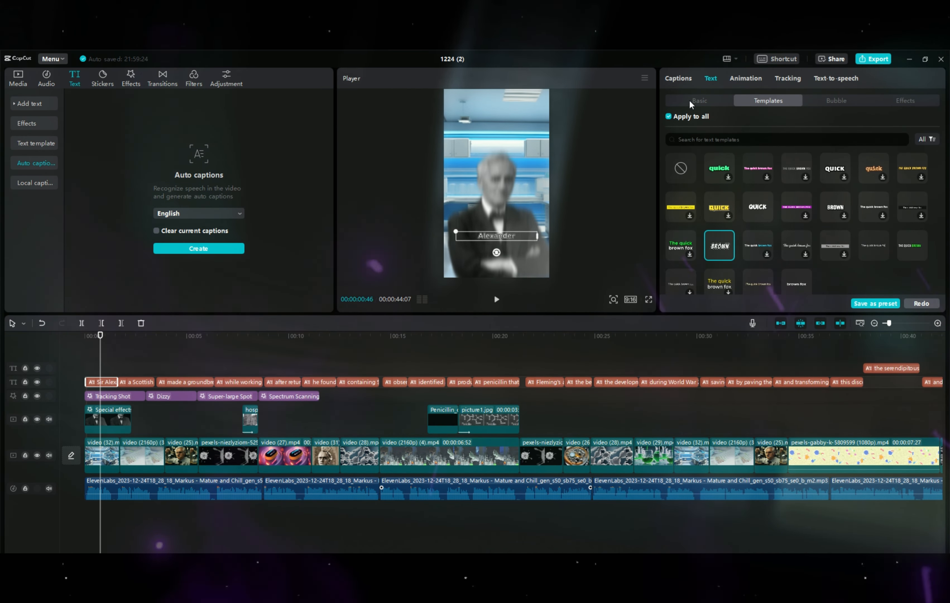
- Set the captions to the ZY Palette font and enlarge them in the player
click(698, 99)
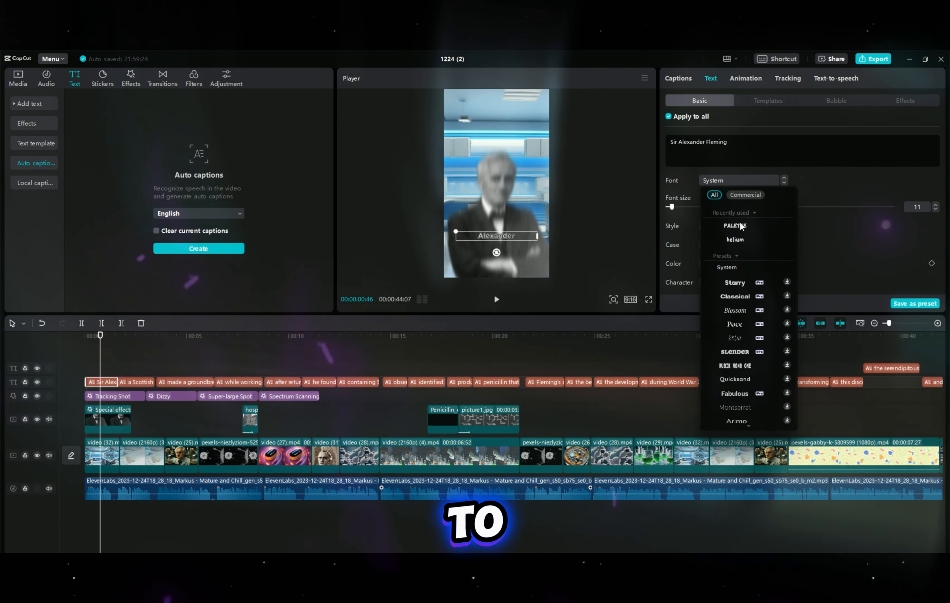
click(733, 226)
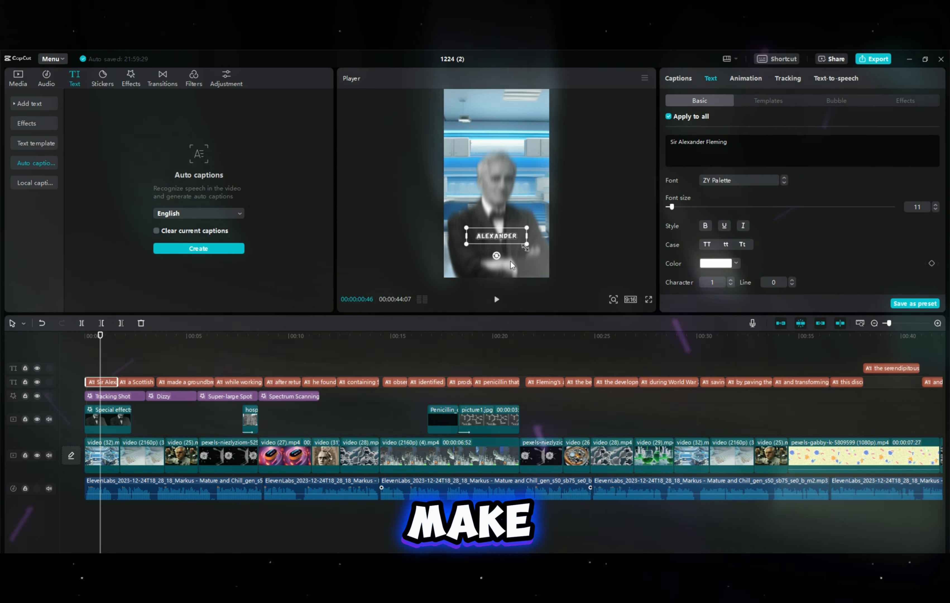
click(496, 299)
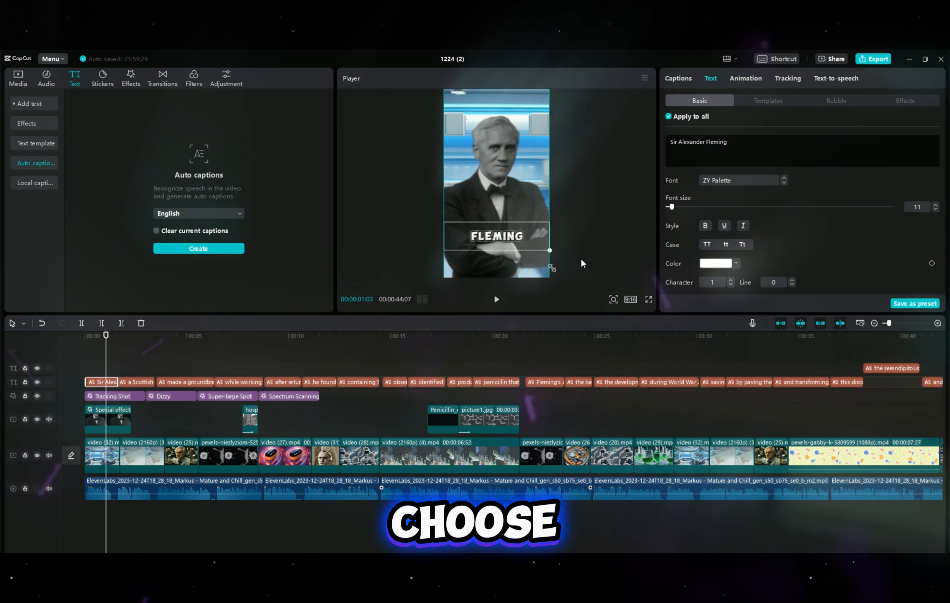
click(496, 236)
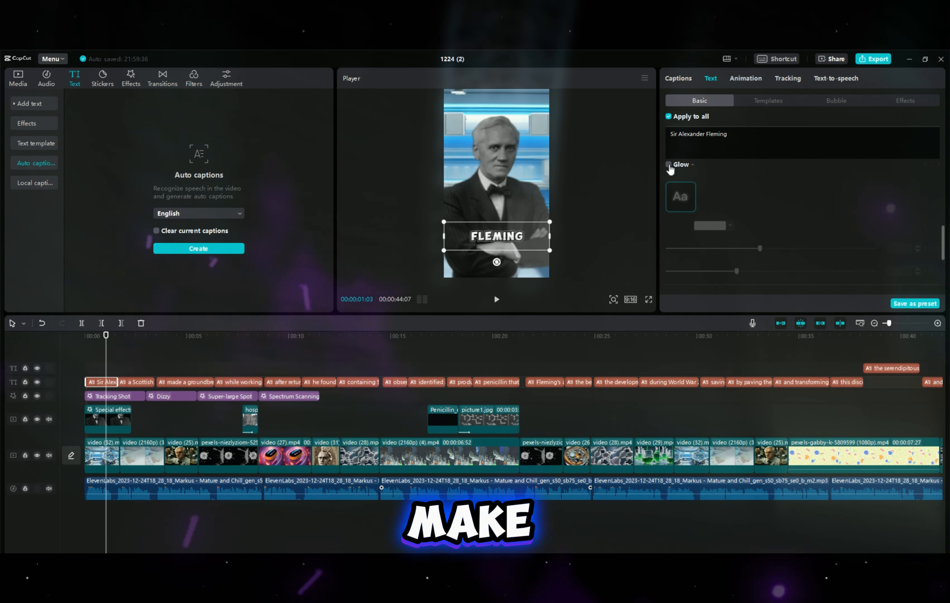
- Colour the captions yellow and enable Glow with Range lowered to 61
click(669, 165)
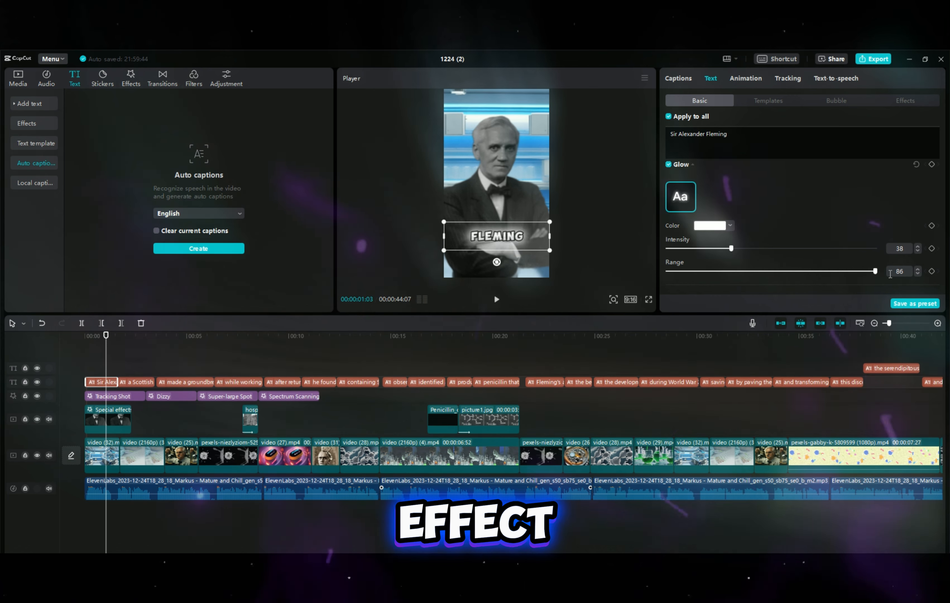
drag(877, 271, 801, 270)
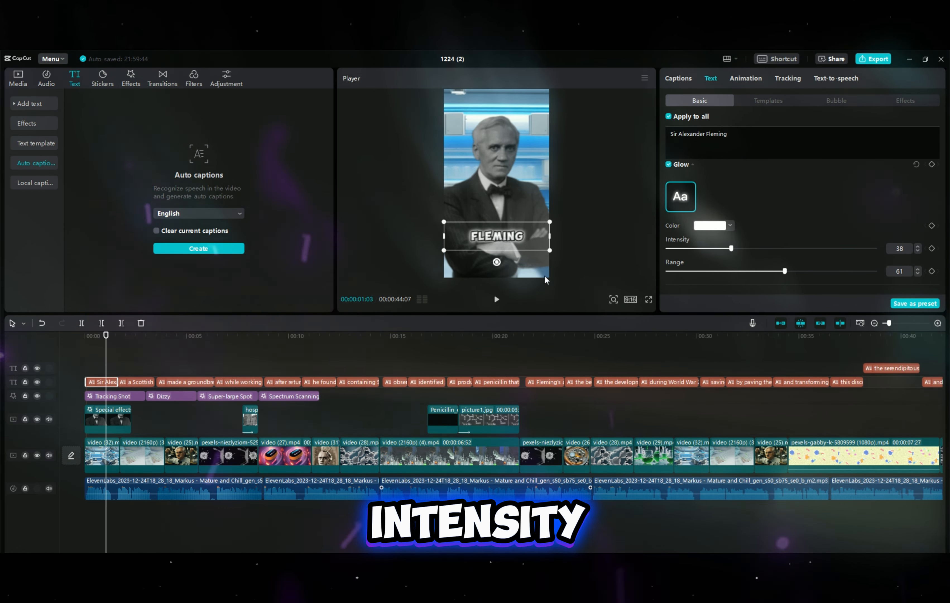
scroll(down, 3)
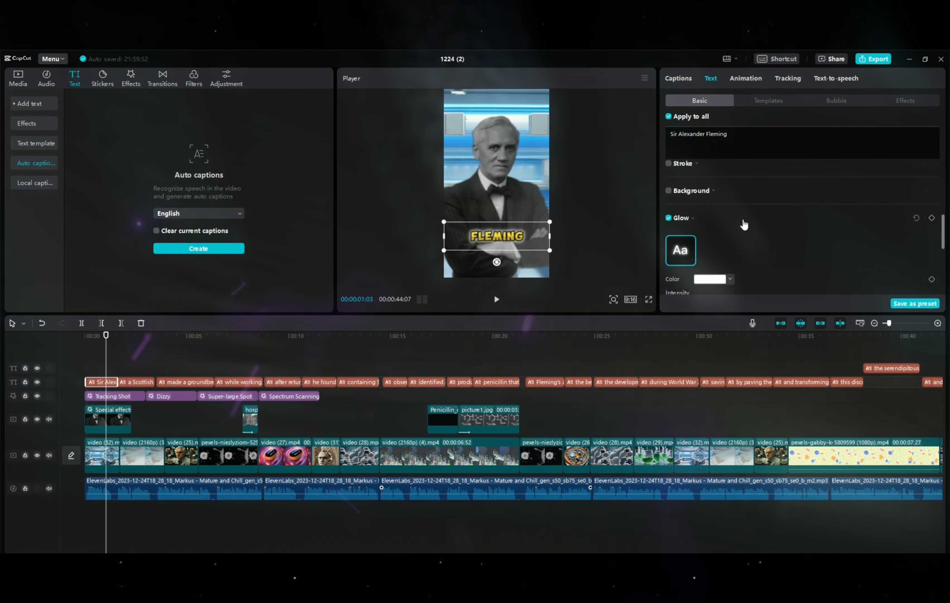
click(711, 278)
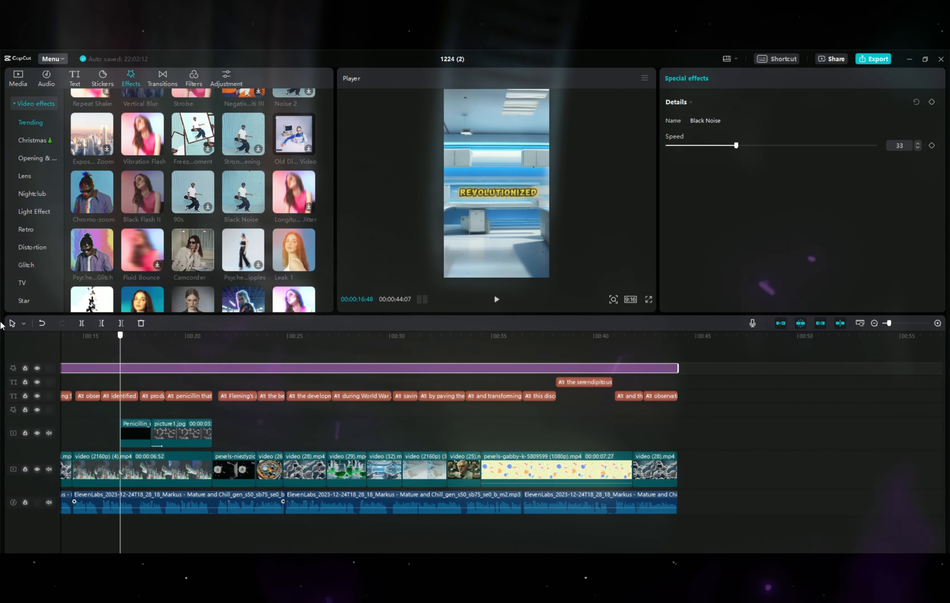
- Set the timeline-wide Black Noise effect's Speed to 0 and preview it
click(647, 299)
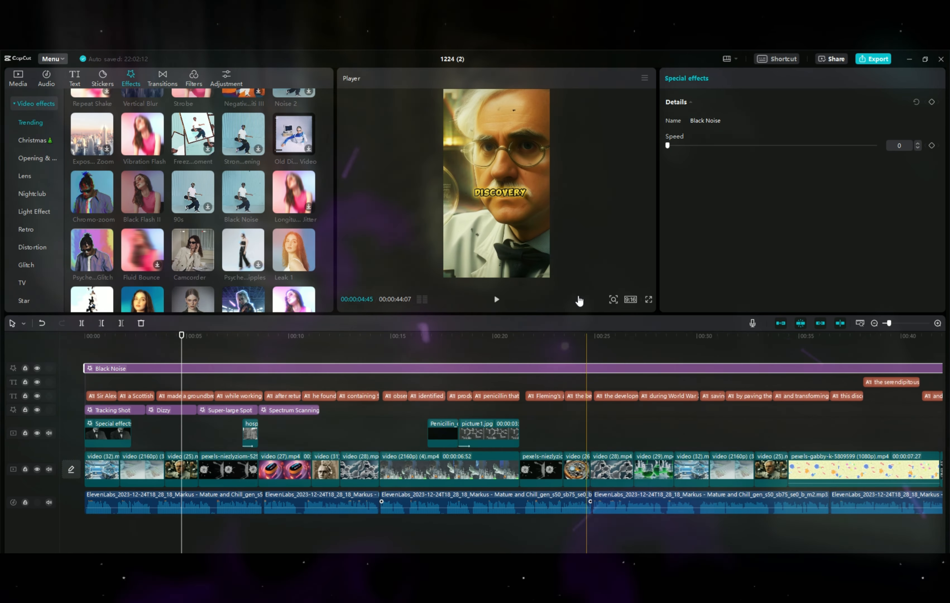
click(496, 298)
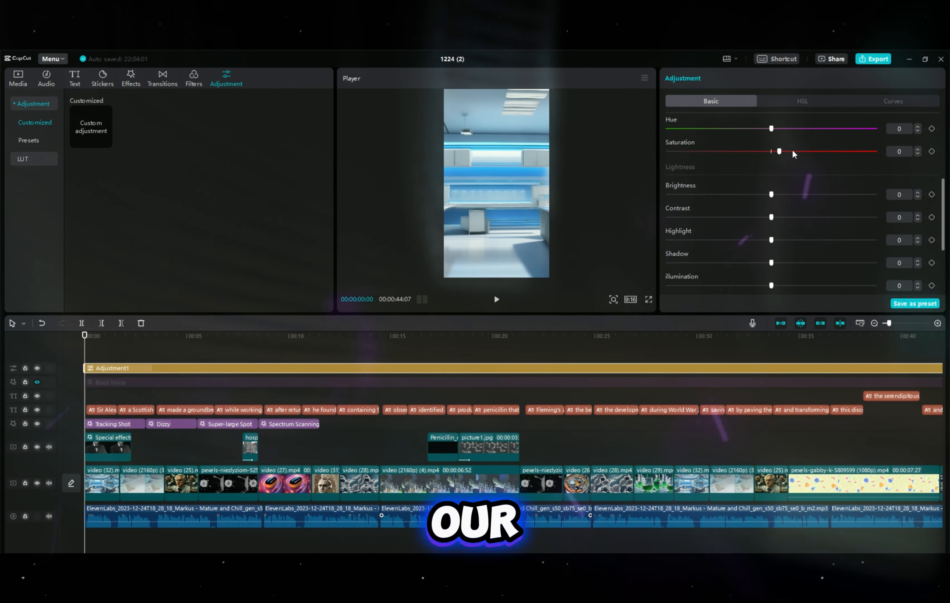
- Set the adjustment layer to Saturation 44, Contrast 9, Sharpen 13 and start the export
drag(780, 151, 858, 150)
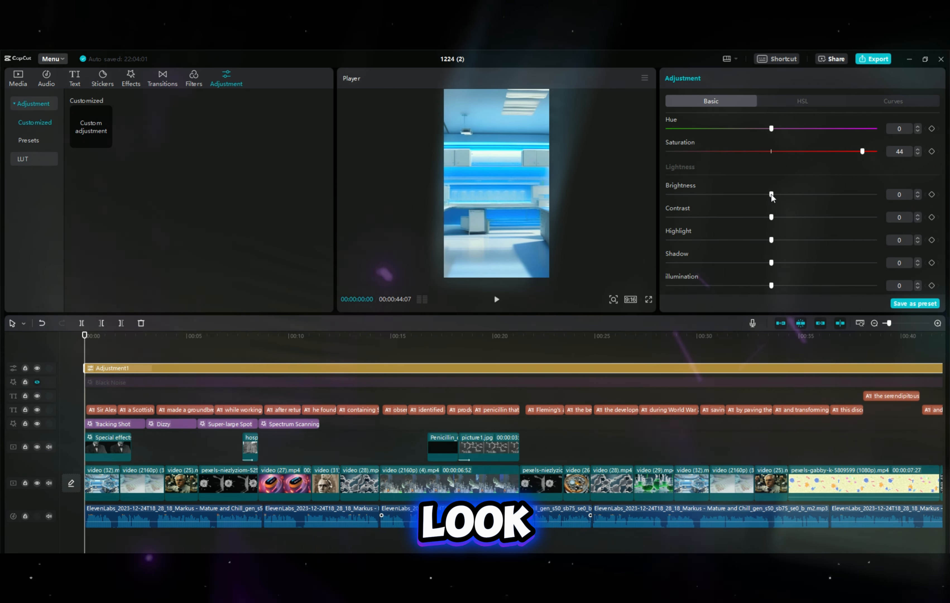
drag(771, 217, 792, 217)
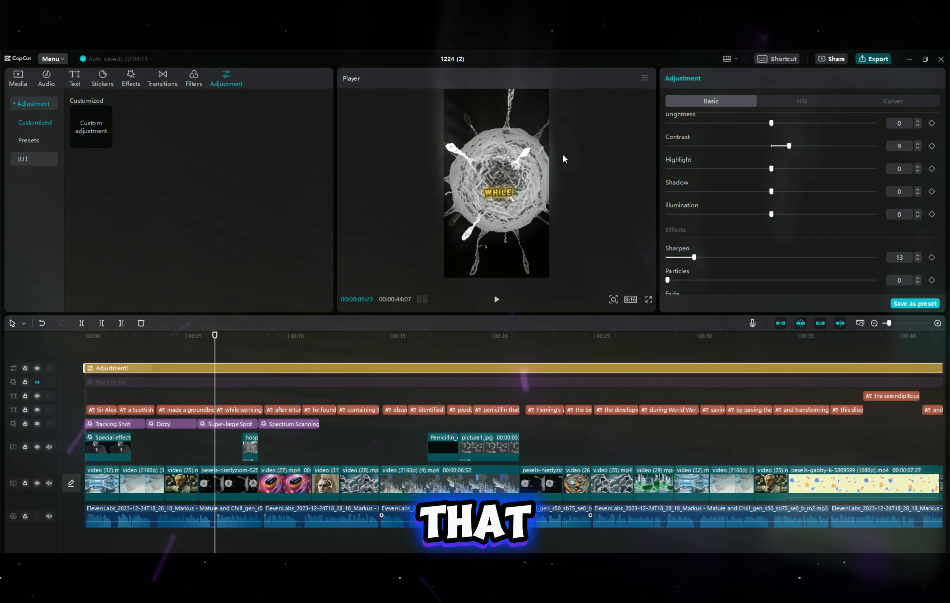
click(876, 58)
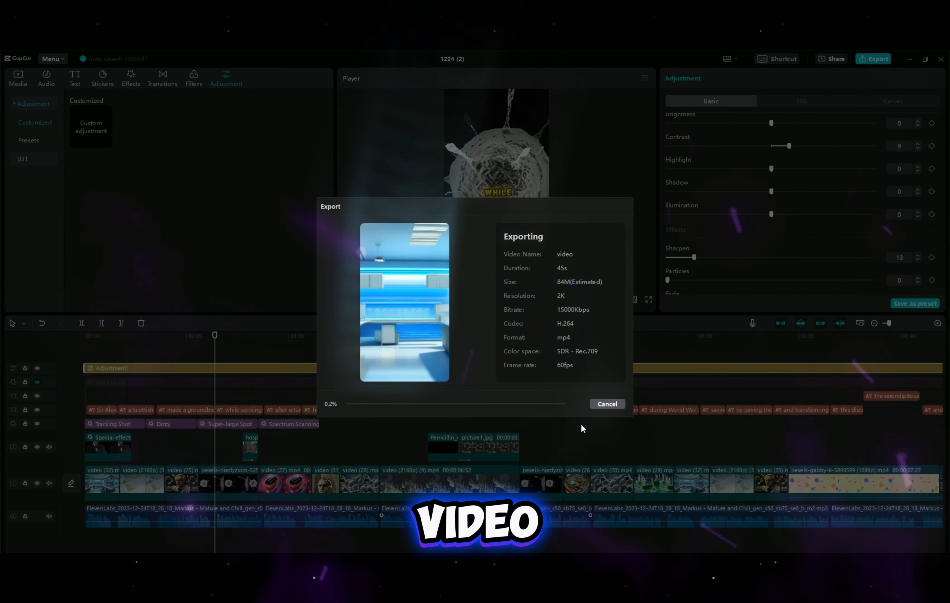